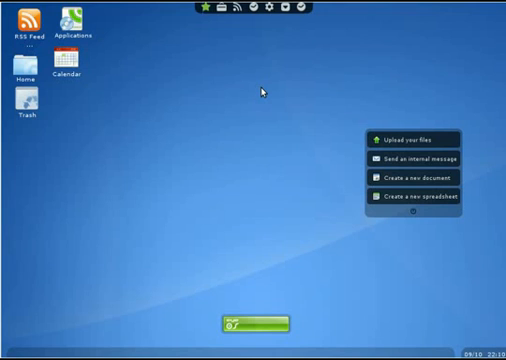
pyautogui.moveTo(263, 13)
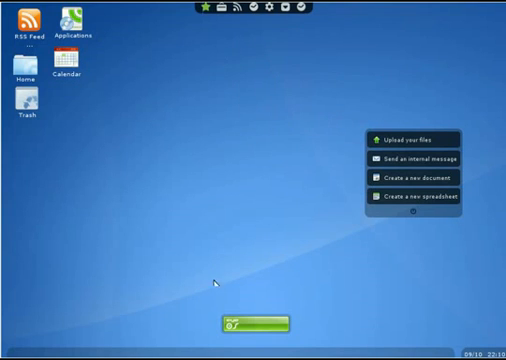
pyautogui.moveTo(243, 323)
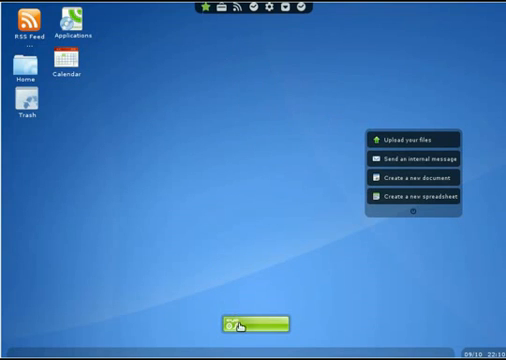
# Step: Open Applications from the eyeOS launcher and scroll down through the installed-apps list
pyautogui.click(243, 322)
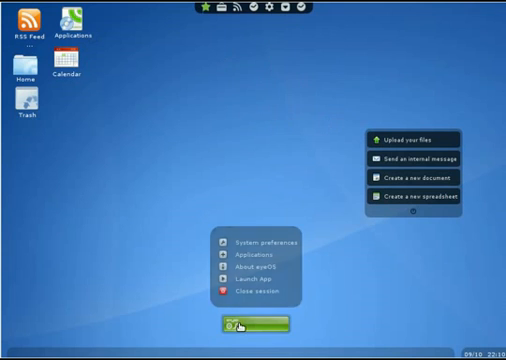
pyautogui.moveTo(258, 260)
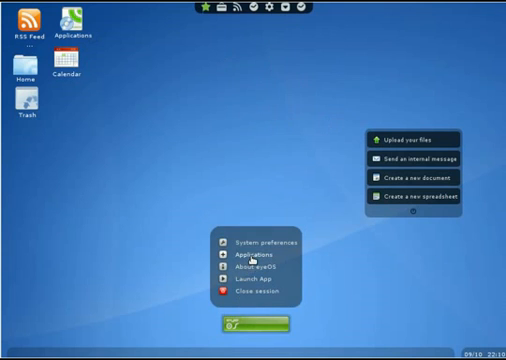
pyautogui.click(253, 261)
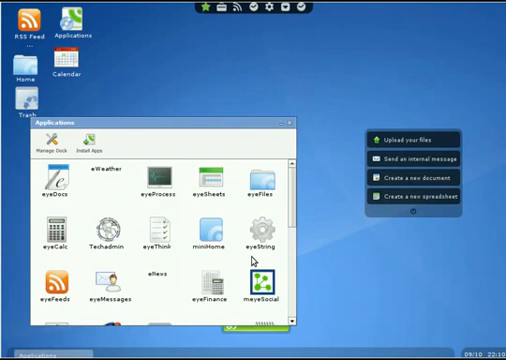
pyautogui.scroll(-3)
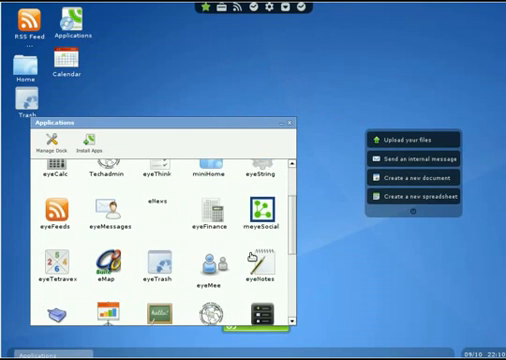
pyautogui.scroll(-3)
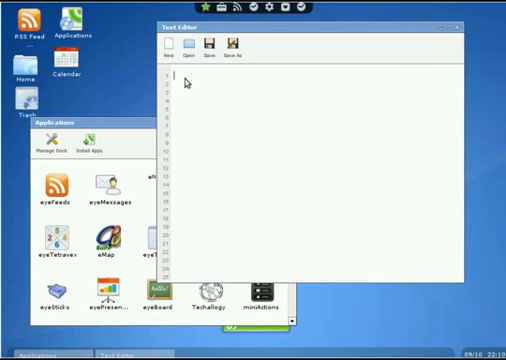
# Step: Type 'hello' into the editor, then start a second blank document
pyautogui.write('hello')
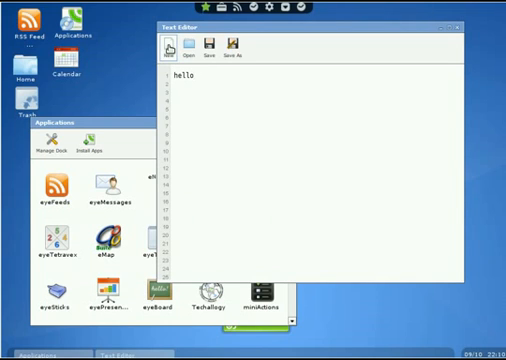
pyautogui.click(174, 47)
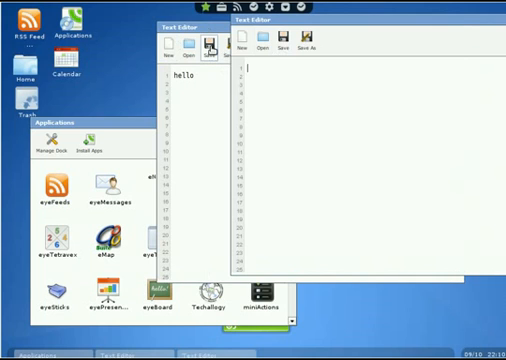
pyautogui.click(311, 41)
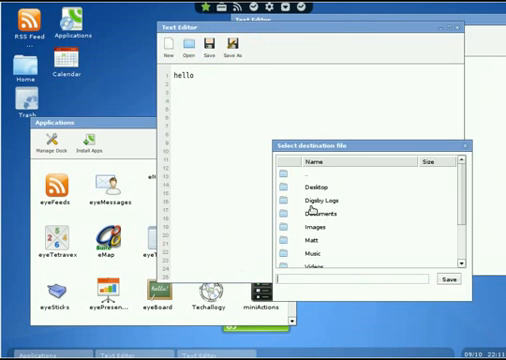
pyautogui.moveTo(320, 216)
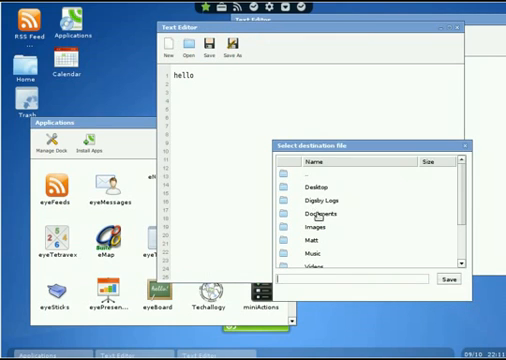
pyautogui.click(320, 215)
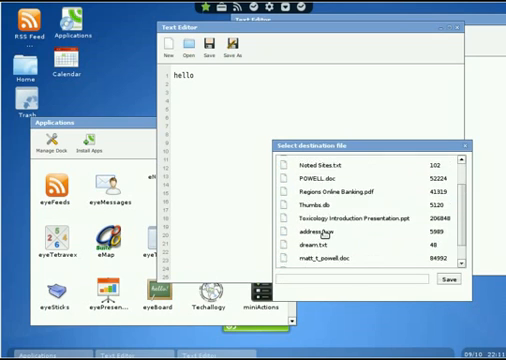
pyautogui.scroll(-3)
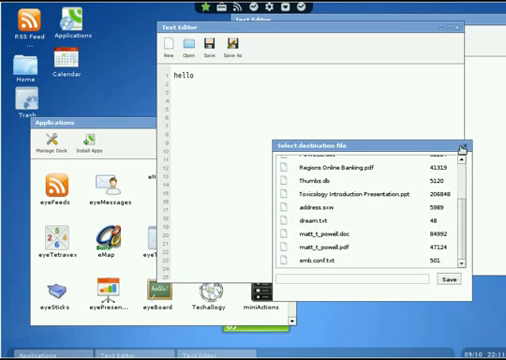
pyautogui.click(468, 146)
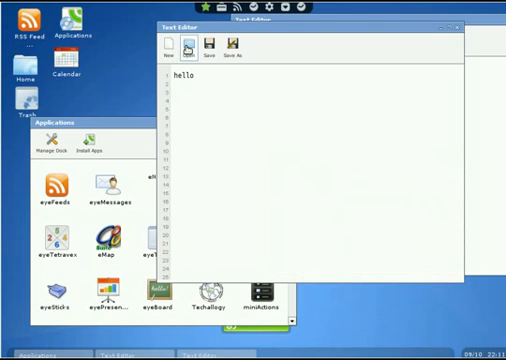
# Step: Open the saved-sites note, add the line 'hdffh', then Save and Save As
pyautogui.click(187, 47)
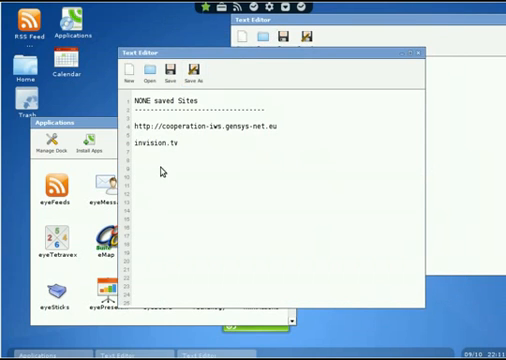
pyautogui.write('h')
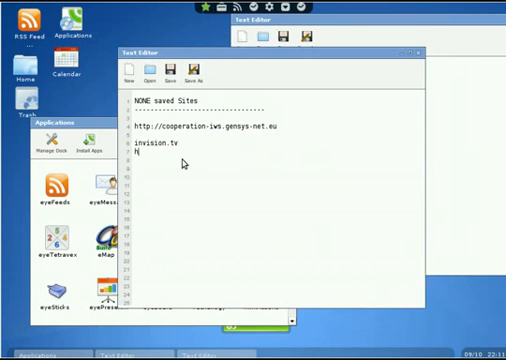
pyautogui.write('dffh')
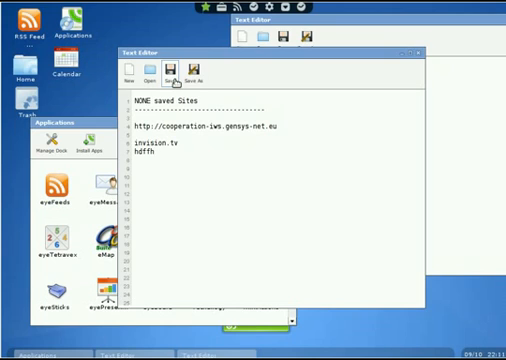
pyautogui.click(169, 67)
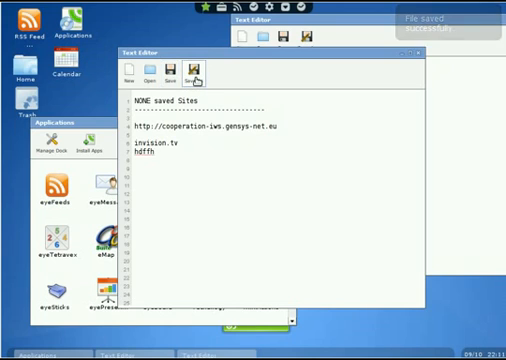
pyautogui.click(195, 72)
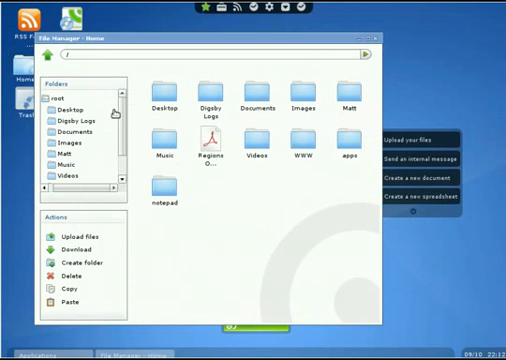
pyautogui.moveTo(163, 167)
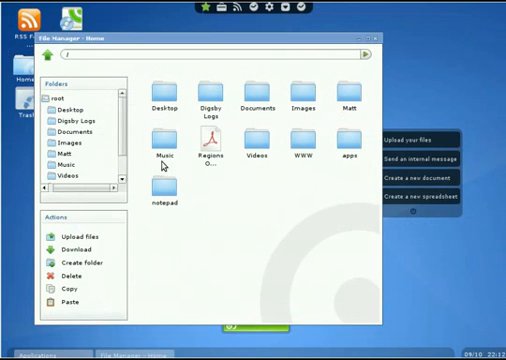
# Step: Open the notepad folder from the Home view and bring up the HTML calculations page
pyautogui.click(168, 189)
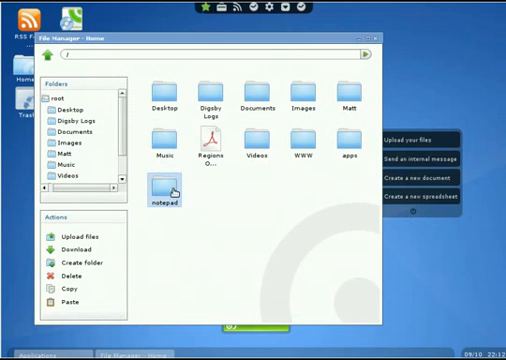
pyautogui.doubleClick(165, 186)
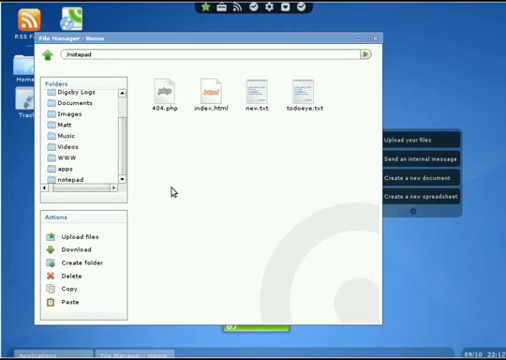
pyautogui.click(207, 84)
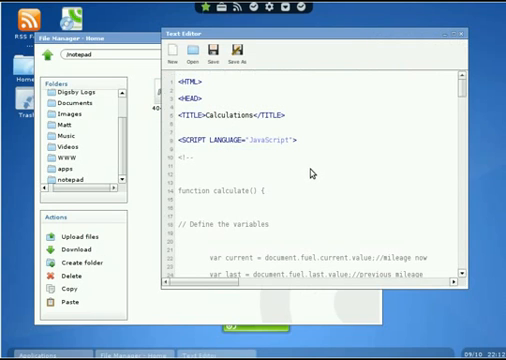
# Step: Scroll through the calculator script and table markup down to the gas-savings form
pyautogui.scroll(-3)
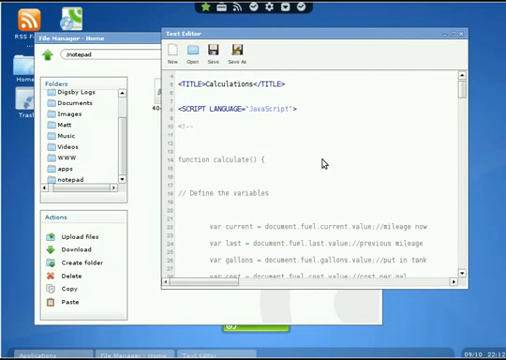
pyautogui.scroll(-3)
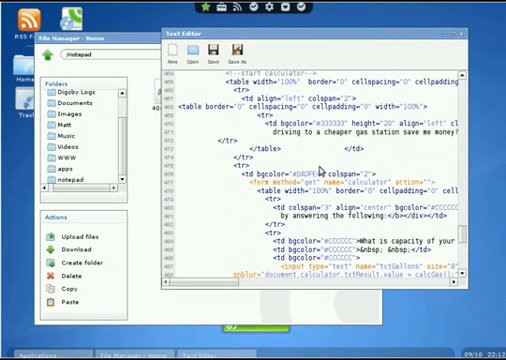
pyautogui.scroll(-3)
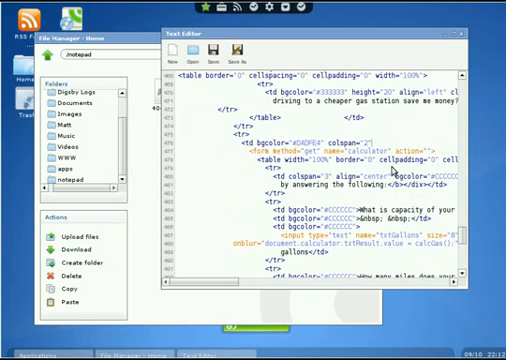
pyautogui.scroll(-3)
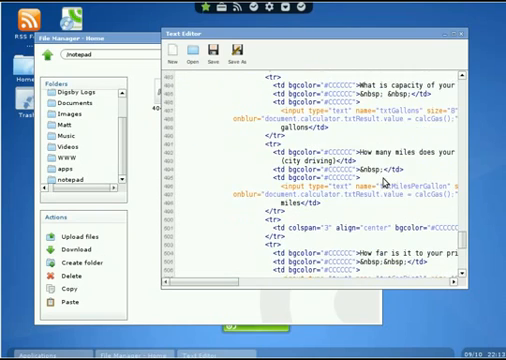
pyautogui.scroll(-3)
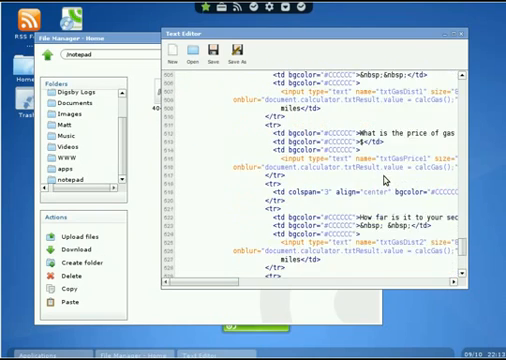
pyautogui.scroll(-3)
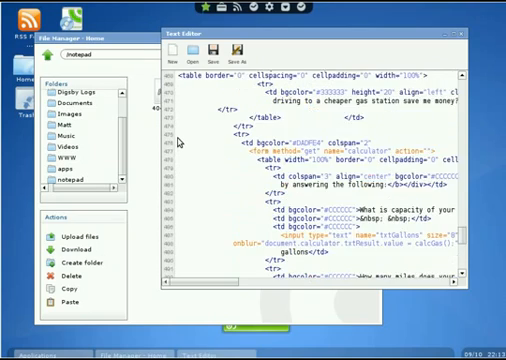
pyautogui.scroll(-3)
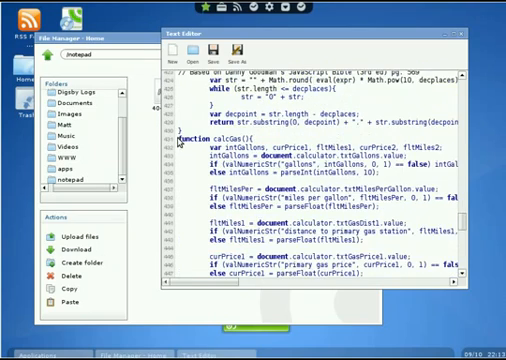
pyautogui.scroll(3)
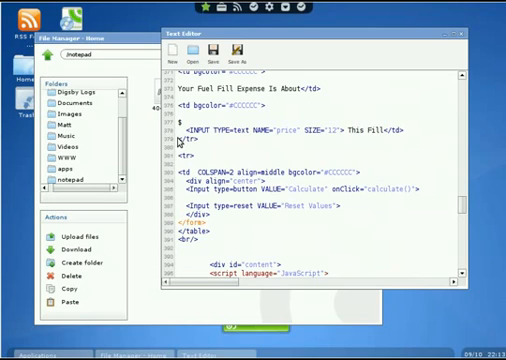
pyautogui.scroll(-3)
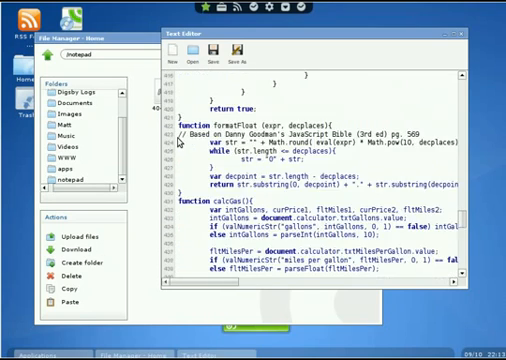
pyautogui.scroll(-3)
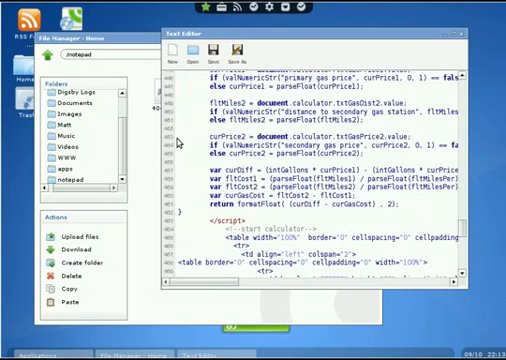
pyautogui.scroll(-3)
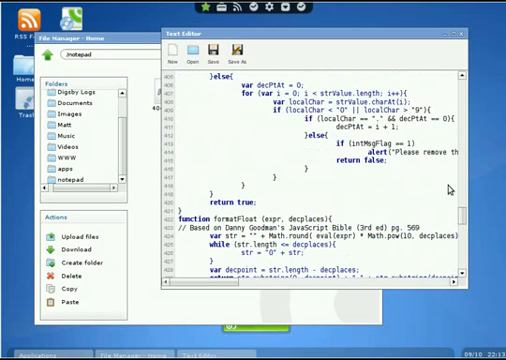
pyautogui.scroll(-3)
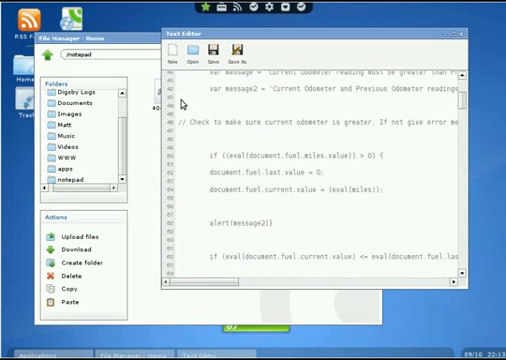
pyautogui.scroll(-3)
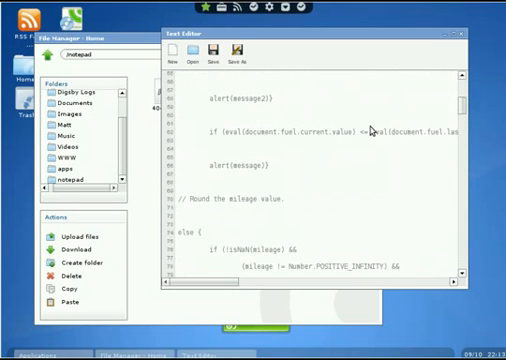
pyautogui.scroll(-3)
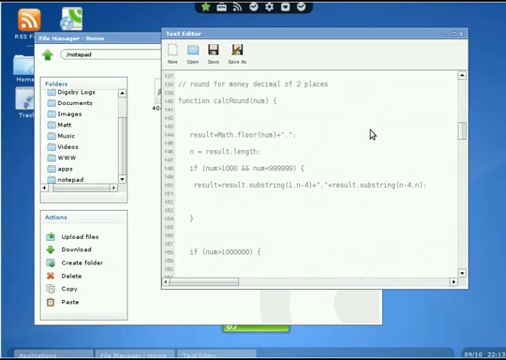